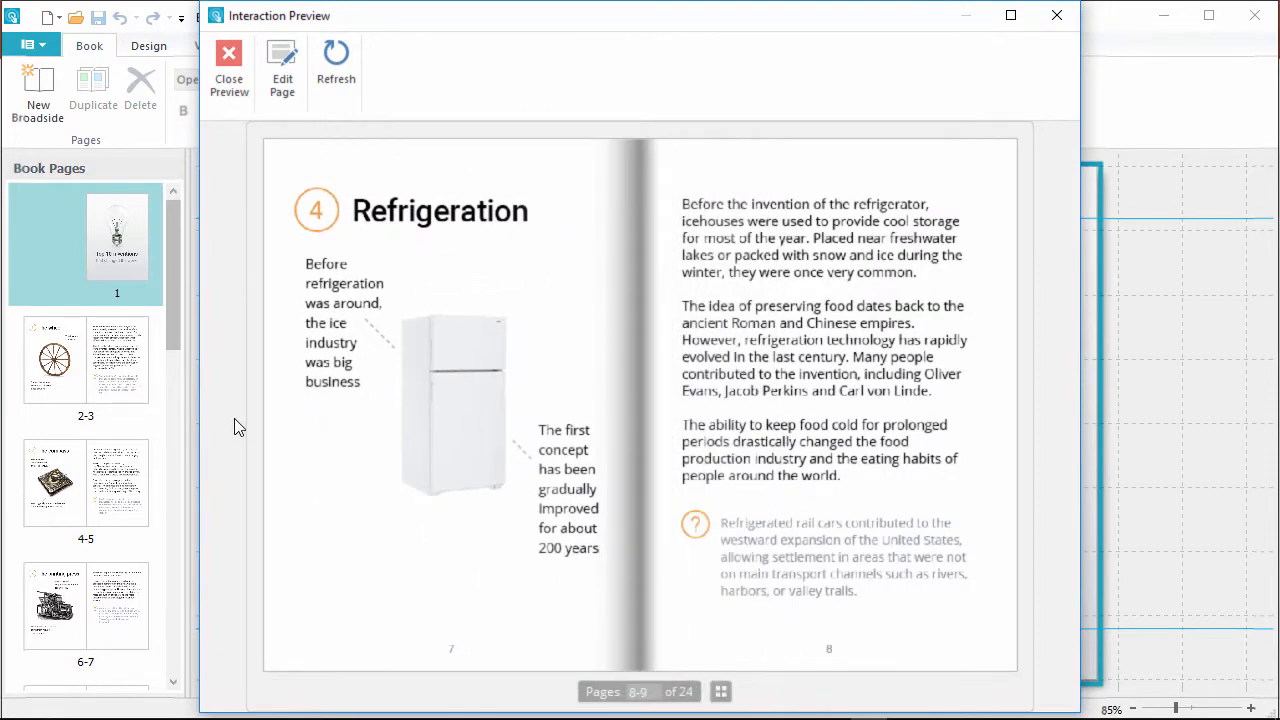
Step: Close the Refrigeration book preview and return to PowerPoint's blank second slide
click(229, 70)
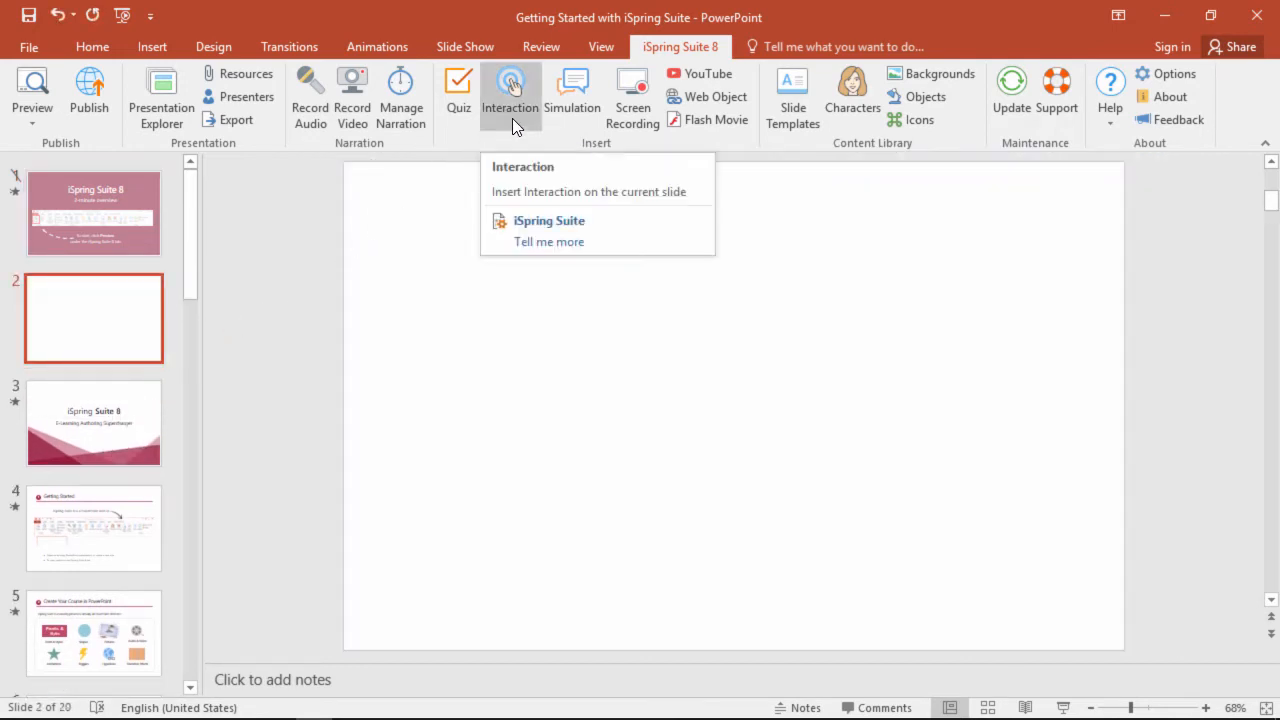
Step: Insert a new Book interaction from the iSpring Suite 8 Quick Start Interactions category
click(549, 221)
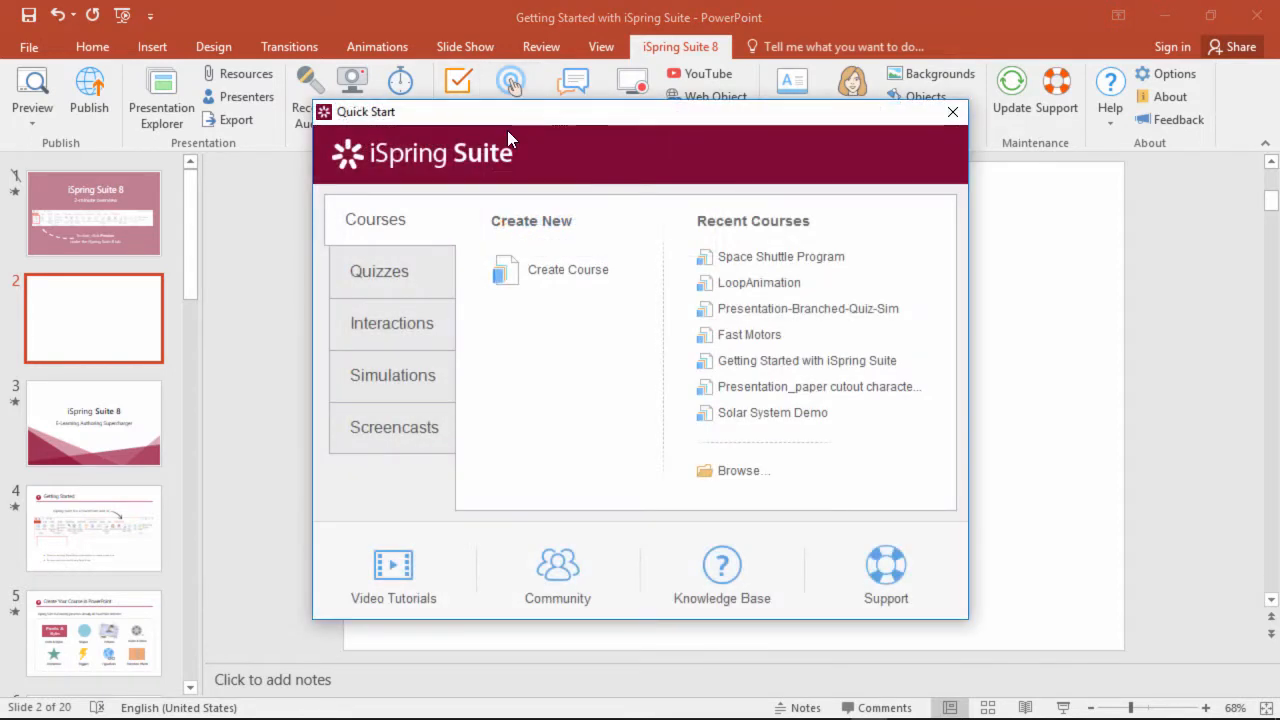
click(391, 323)
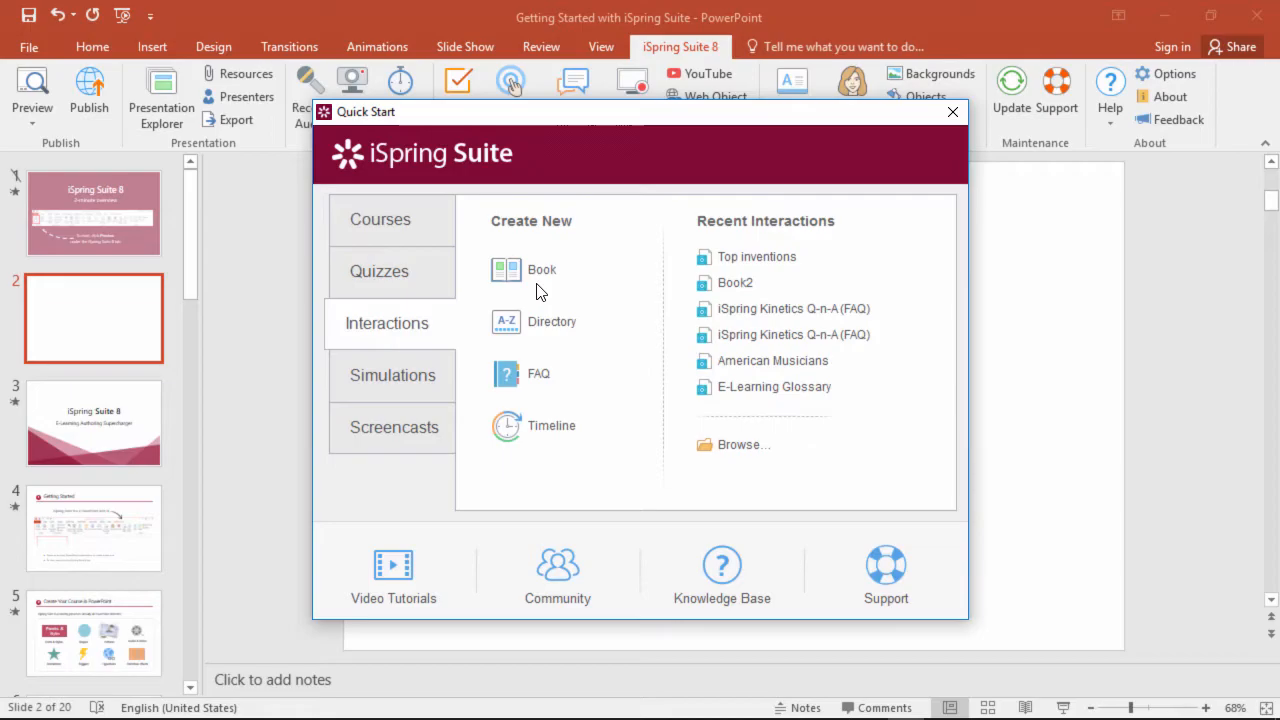
click(506, 269)
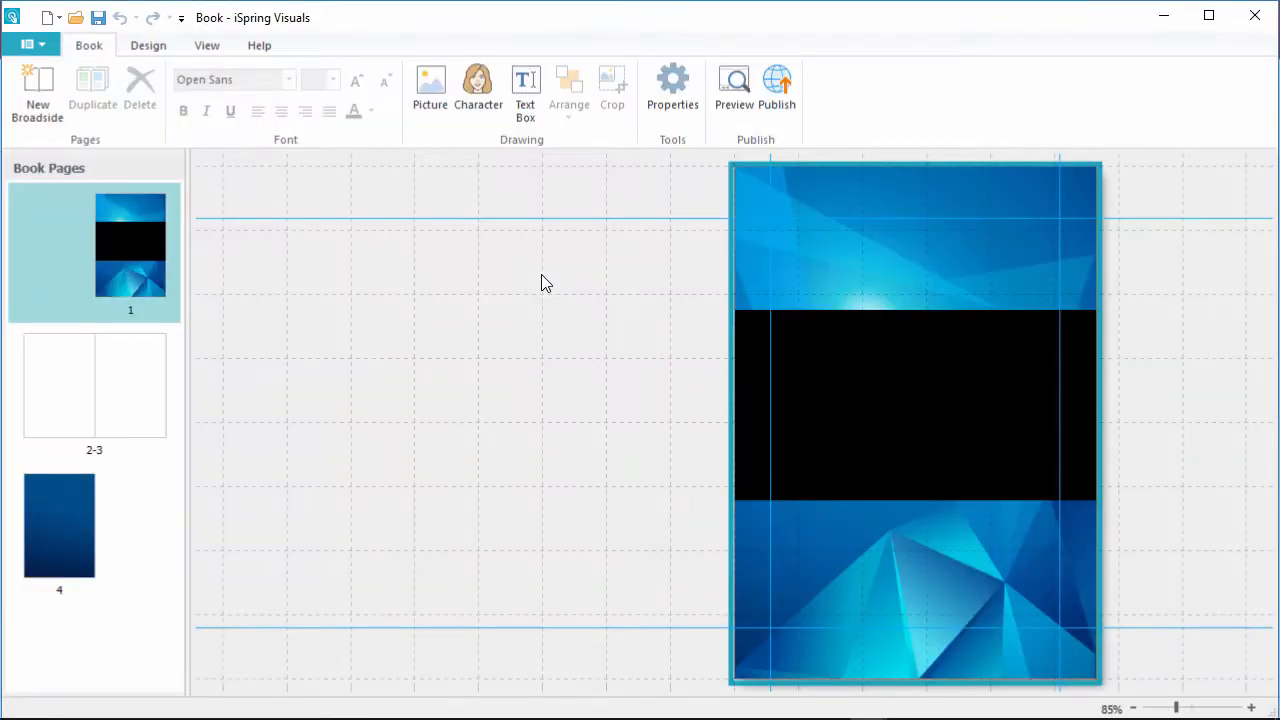
Step: Select page 4 and the 2-3 spread and review the Design page size options
click(59, 525)
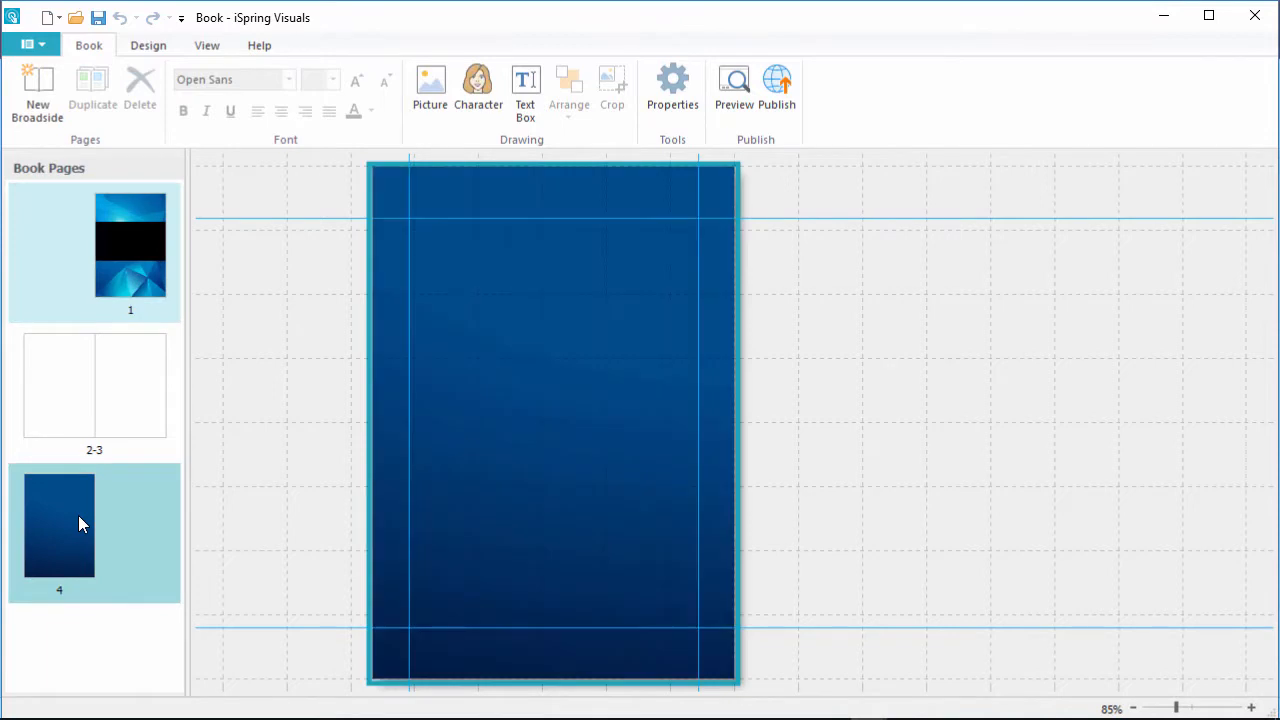
click(94, 385)
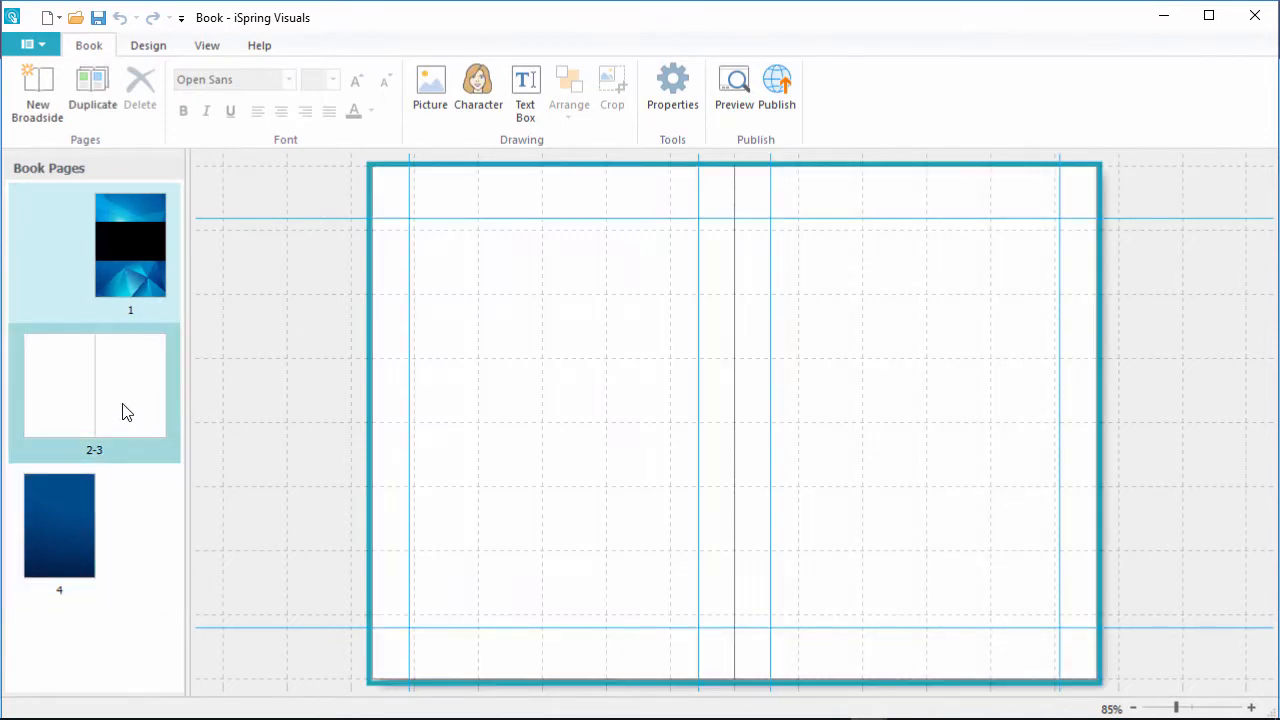
click(148, 45)
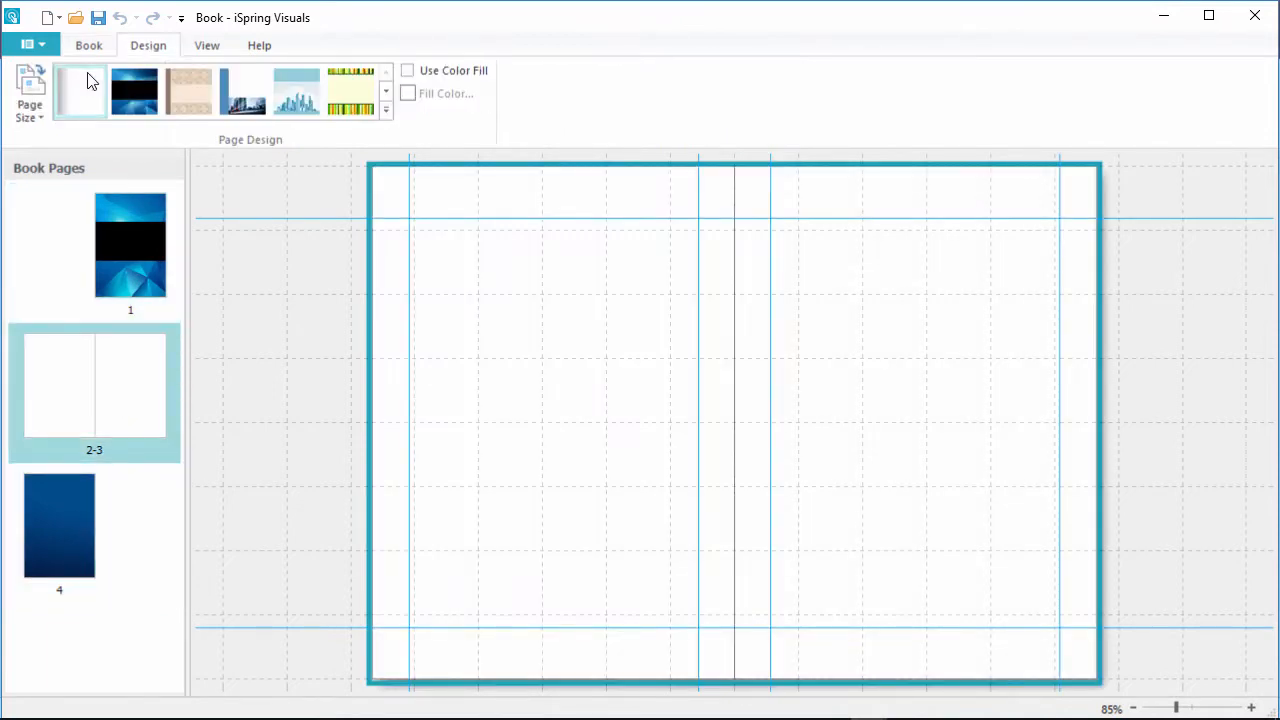
click(30, 90)
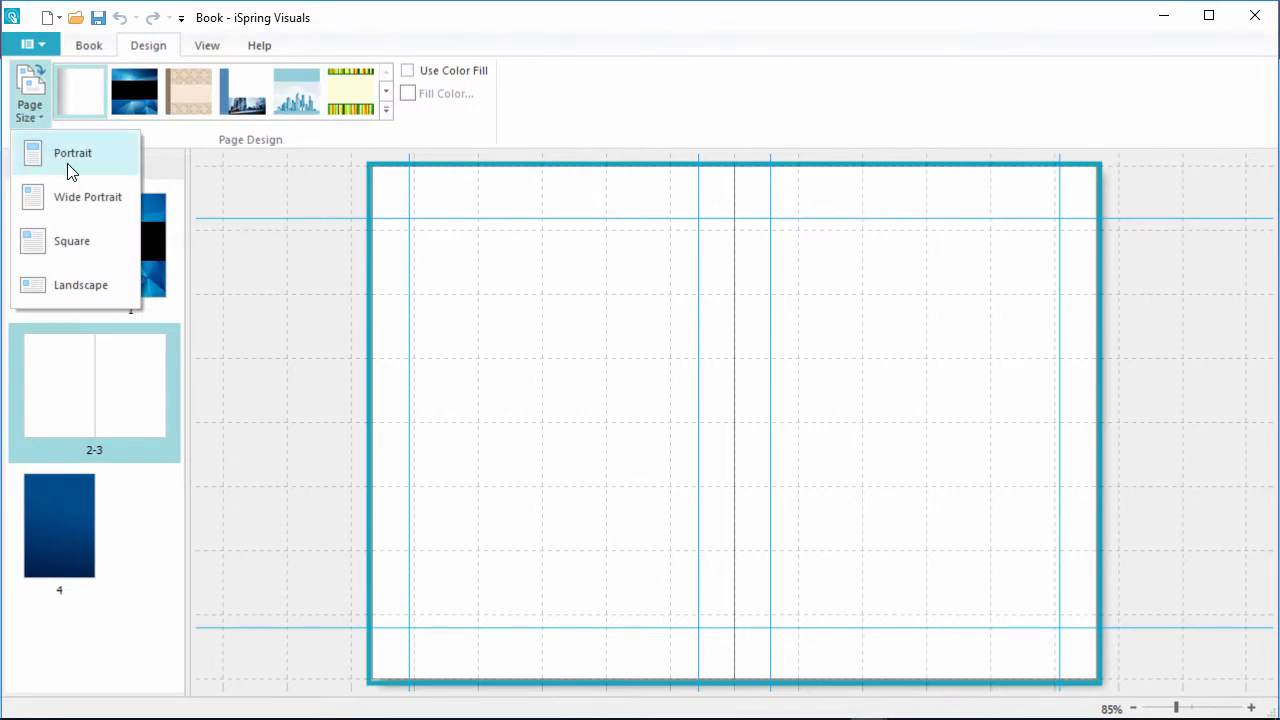
mouse_move(80, 290)
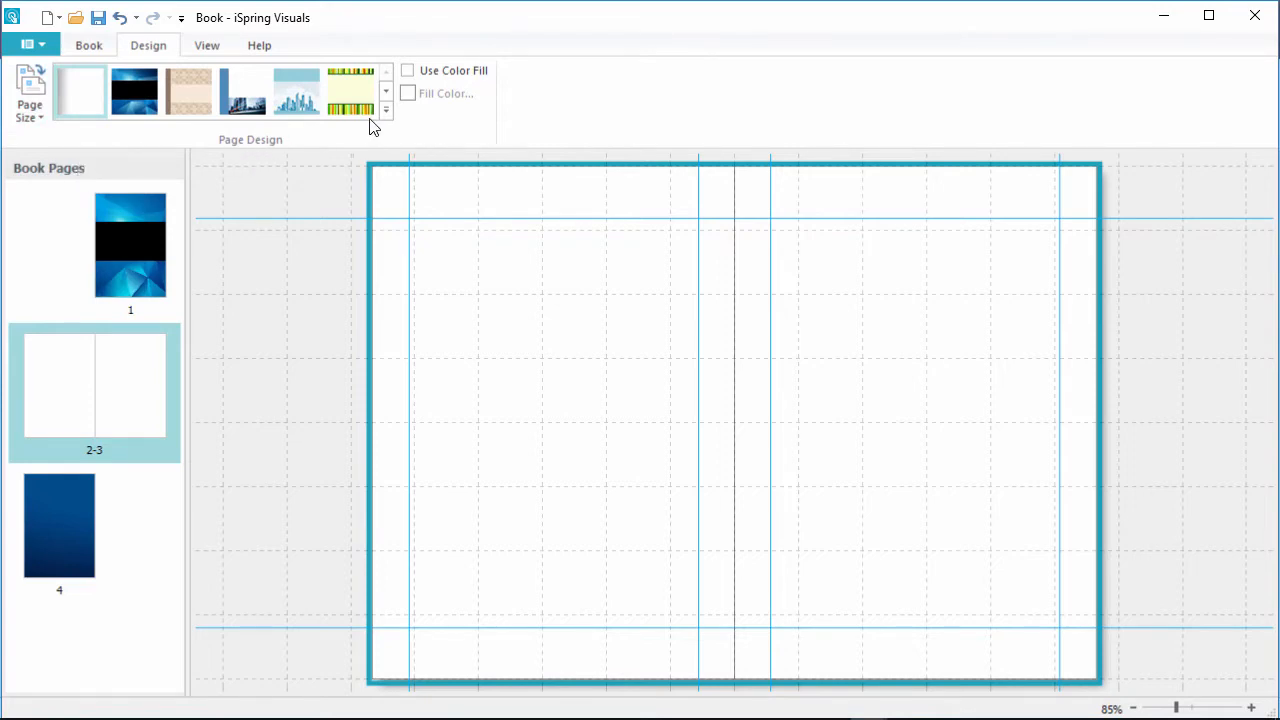
click(386, 110)
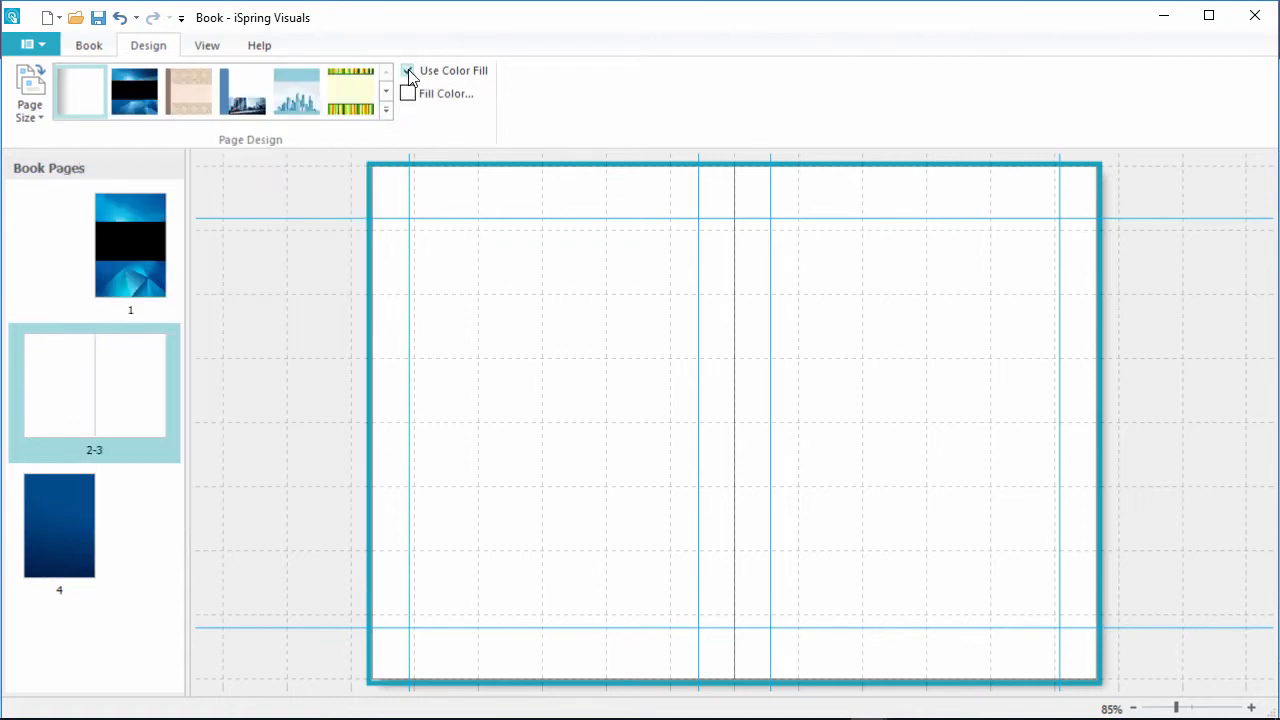
Step: Toggle colour fill, cancel the colour chooser, and give all pages the white design
click(444, 93)
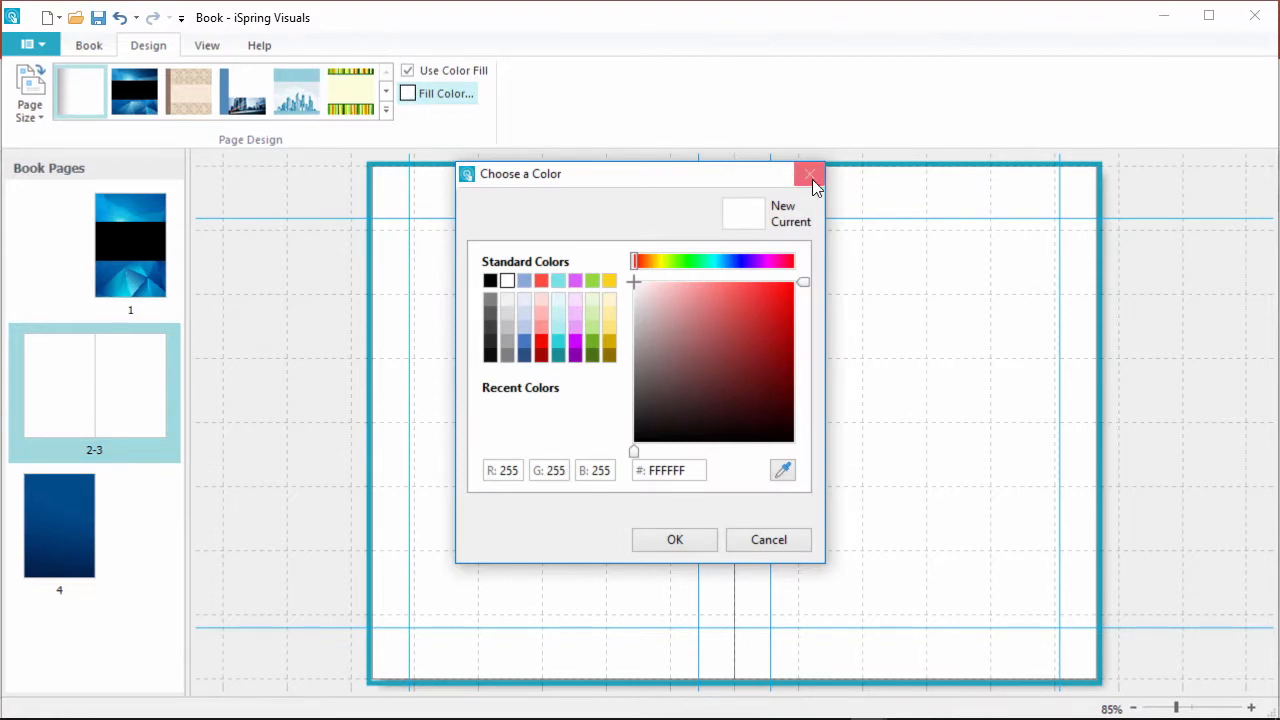
click(809, 174)
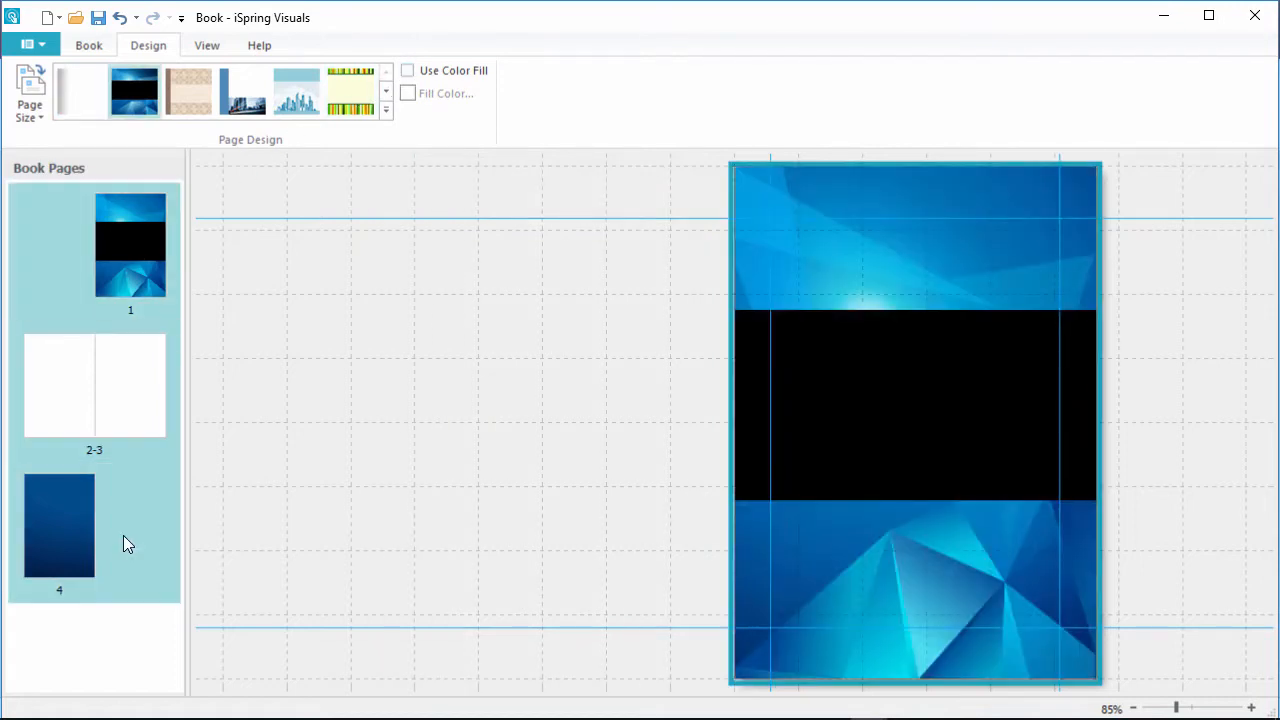
click(79, 91)
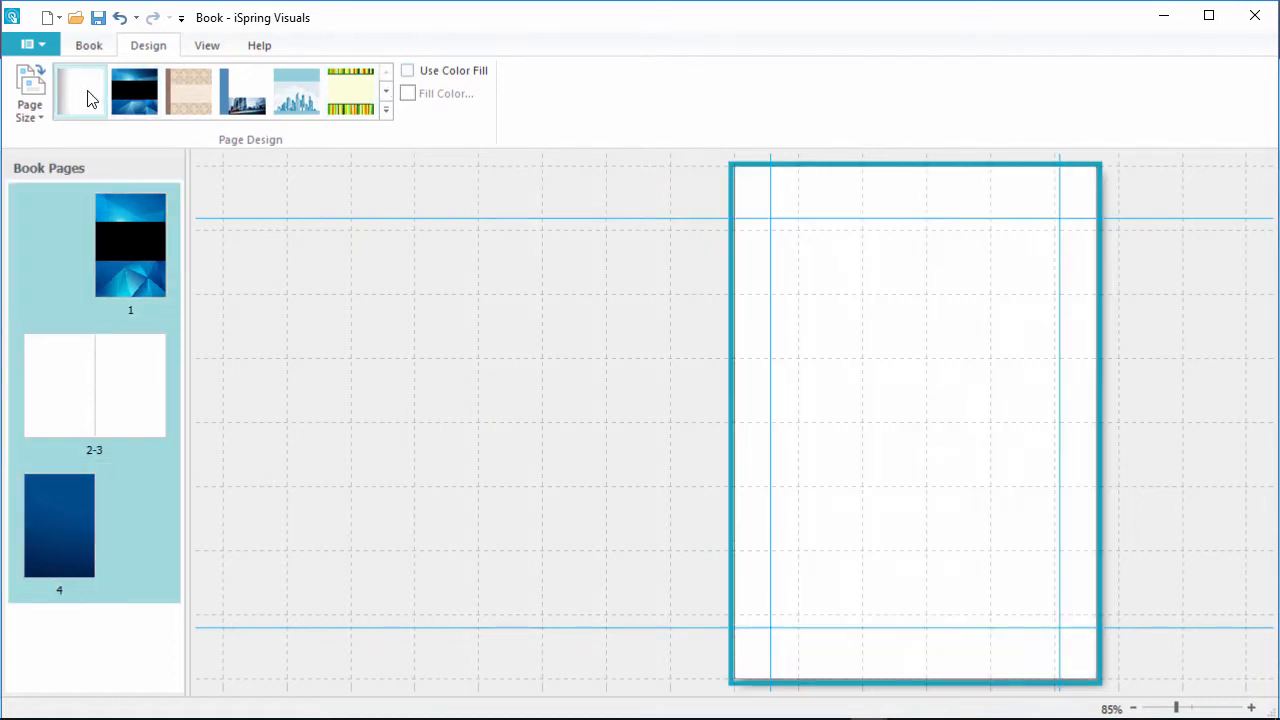
click(79, 91)
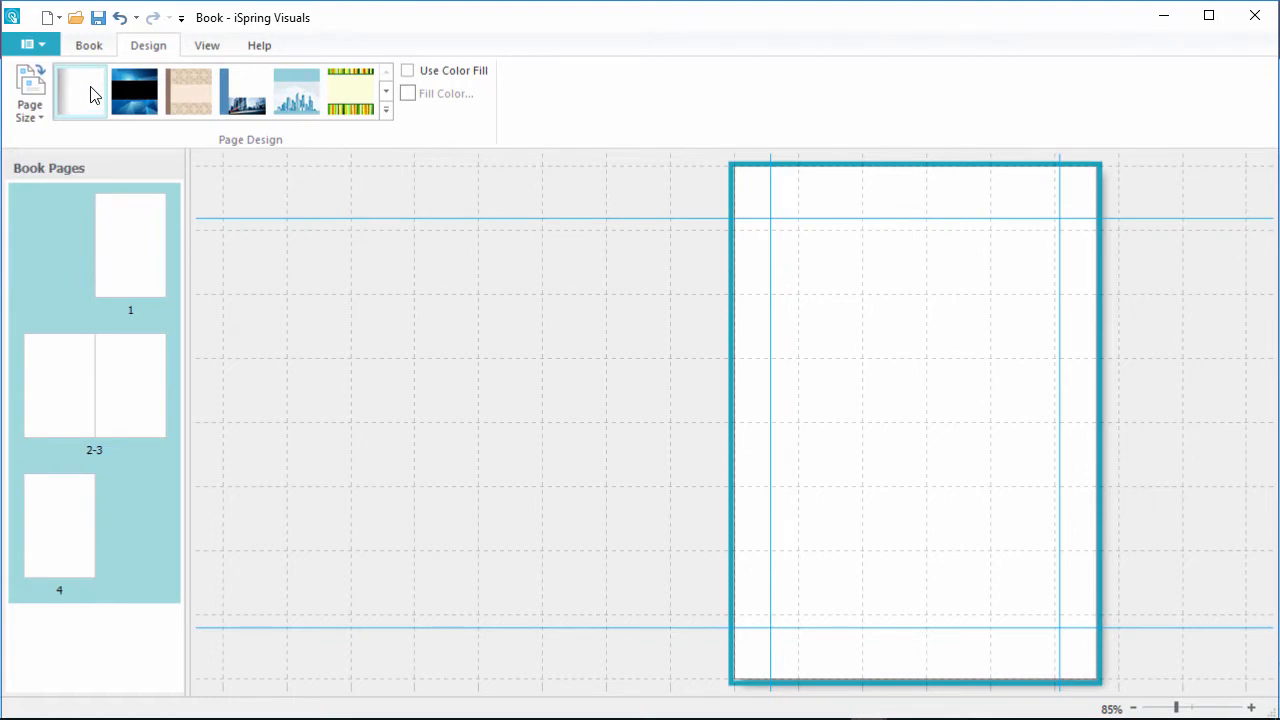
Step: Hide the page guide lines so only the grid shows, then return to book editing
click(207, 45)
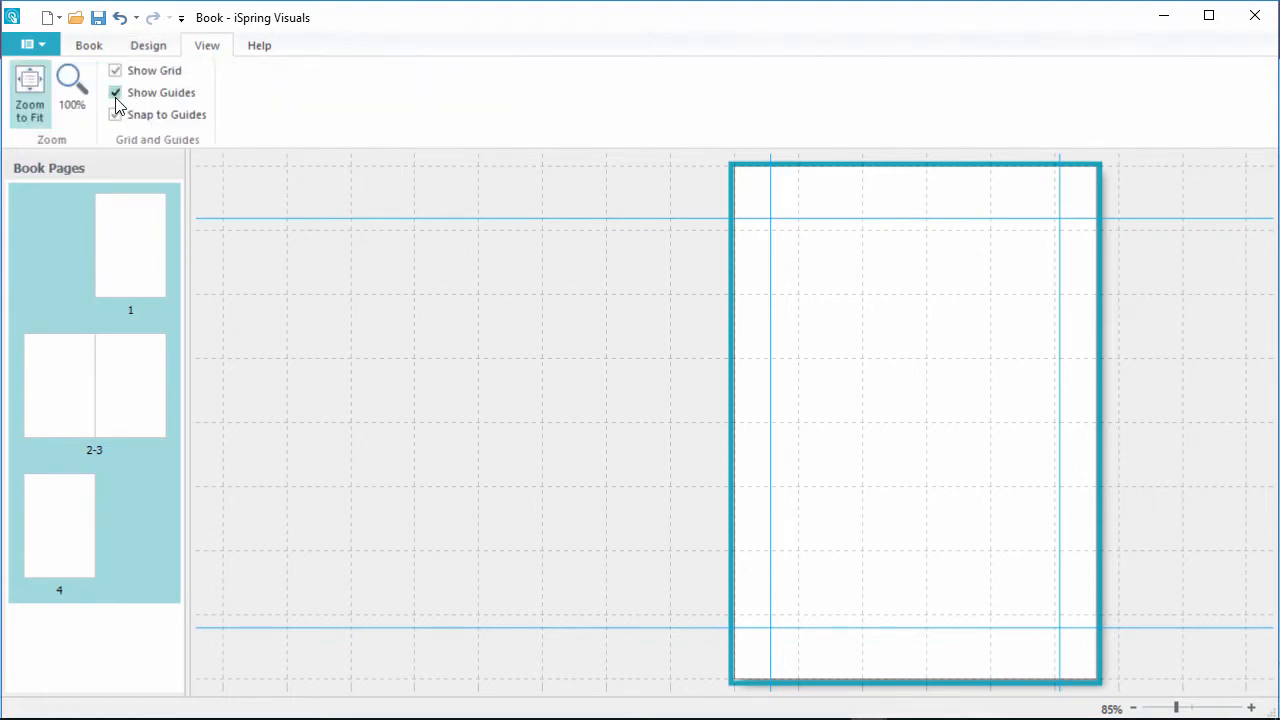
click(115, 92)
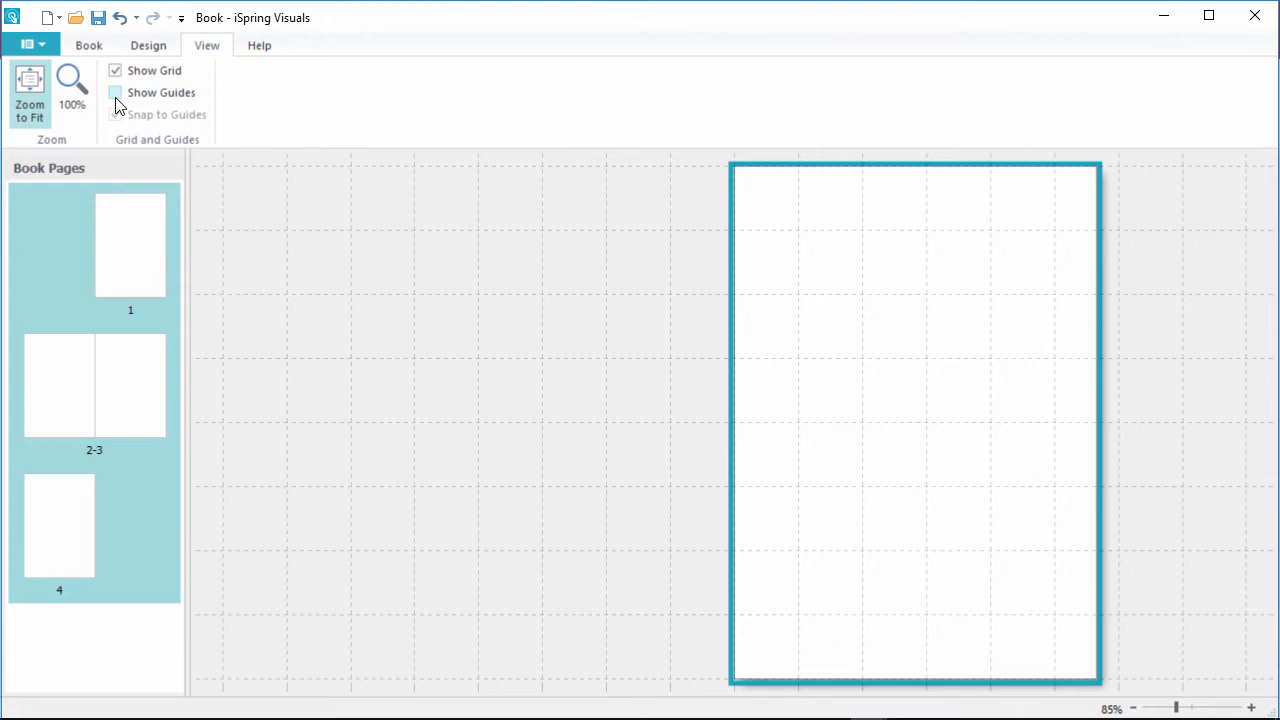
click(88, 45)
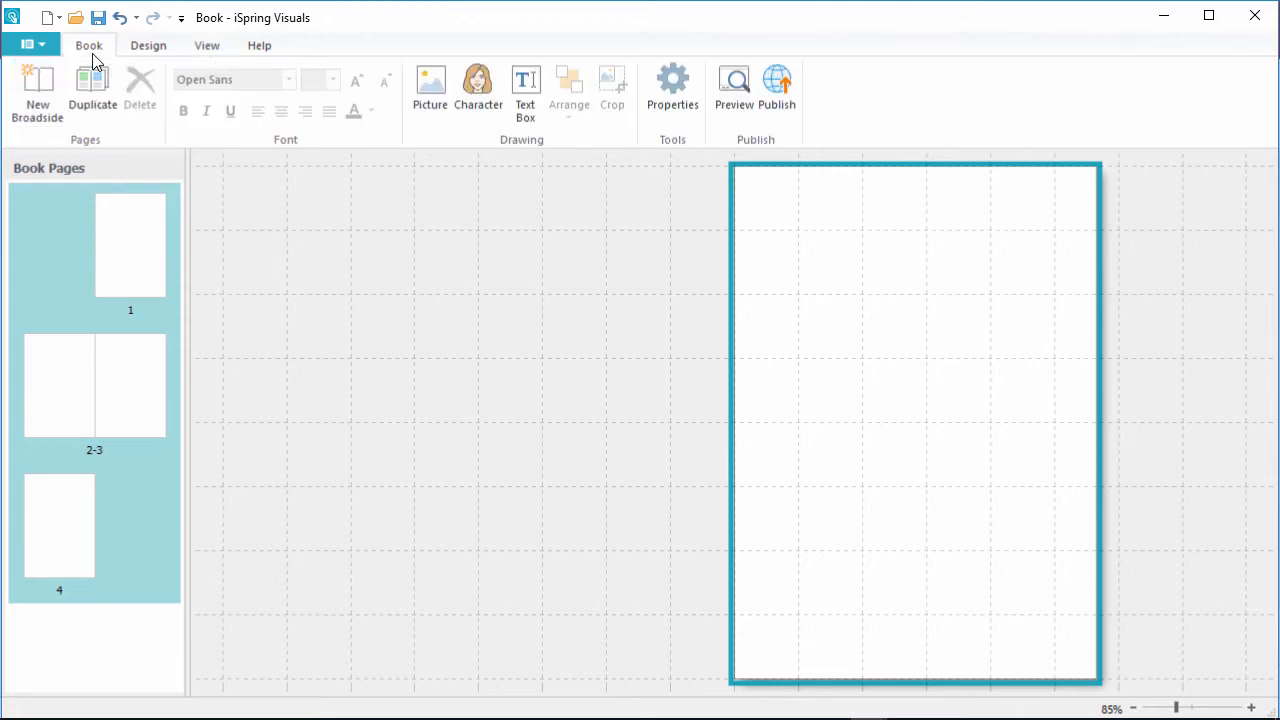
mouse_move(395, 132)
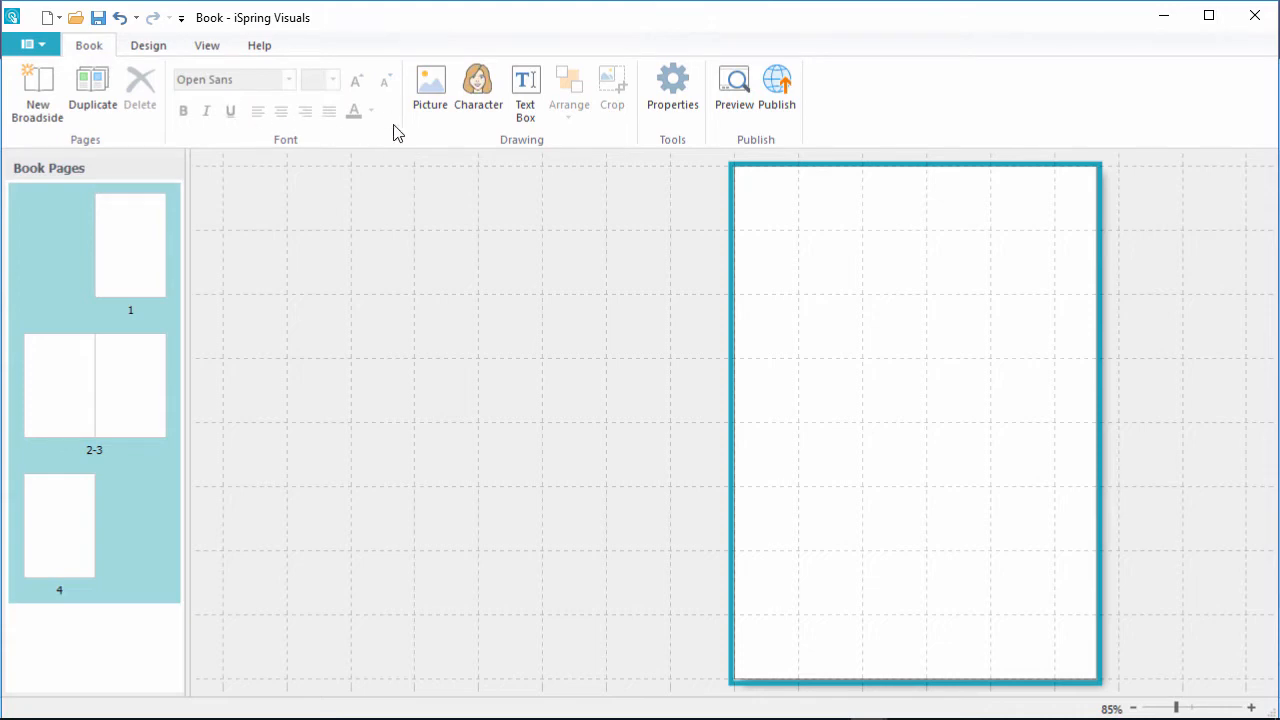
mouse_move(525, 90)
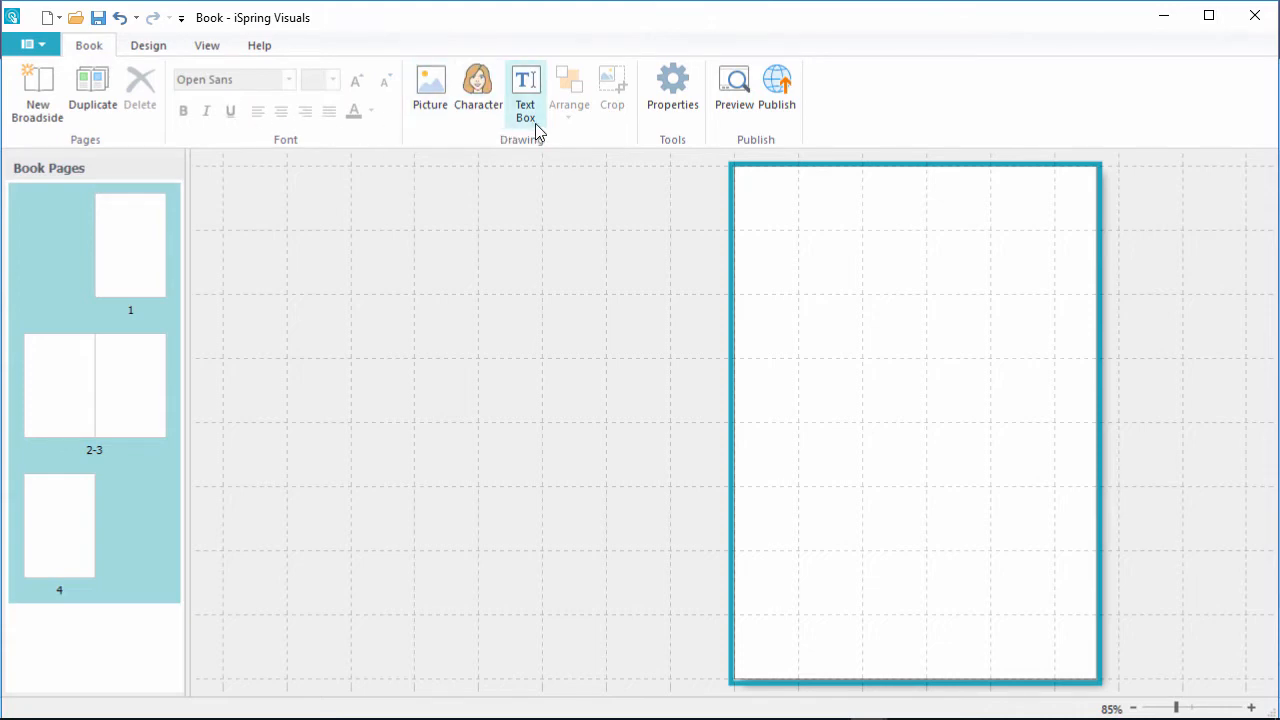
mouse_move(508, 125)
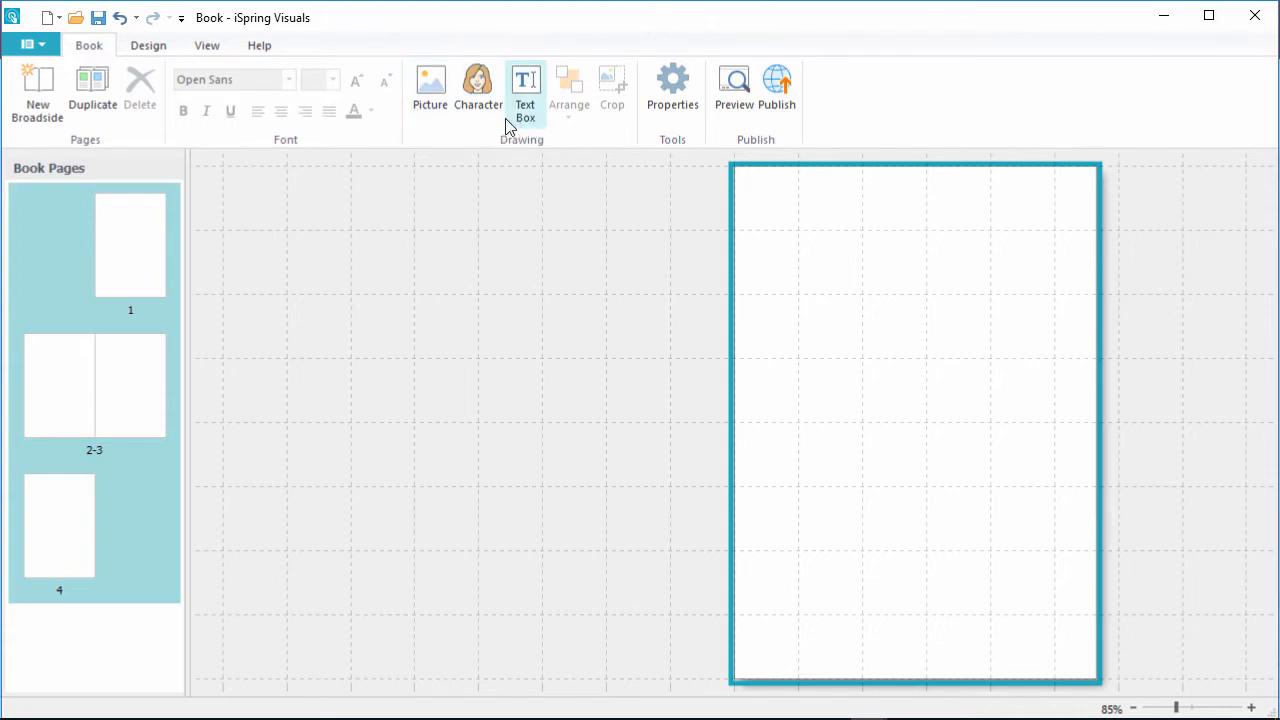
Step: Place the lightbulb cover image on page 1 and the wheel page images on spread 2-3
click(430, 88)
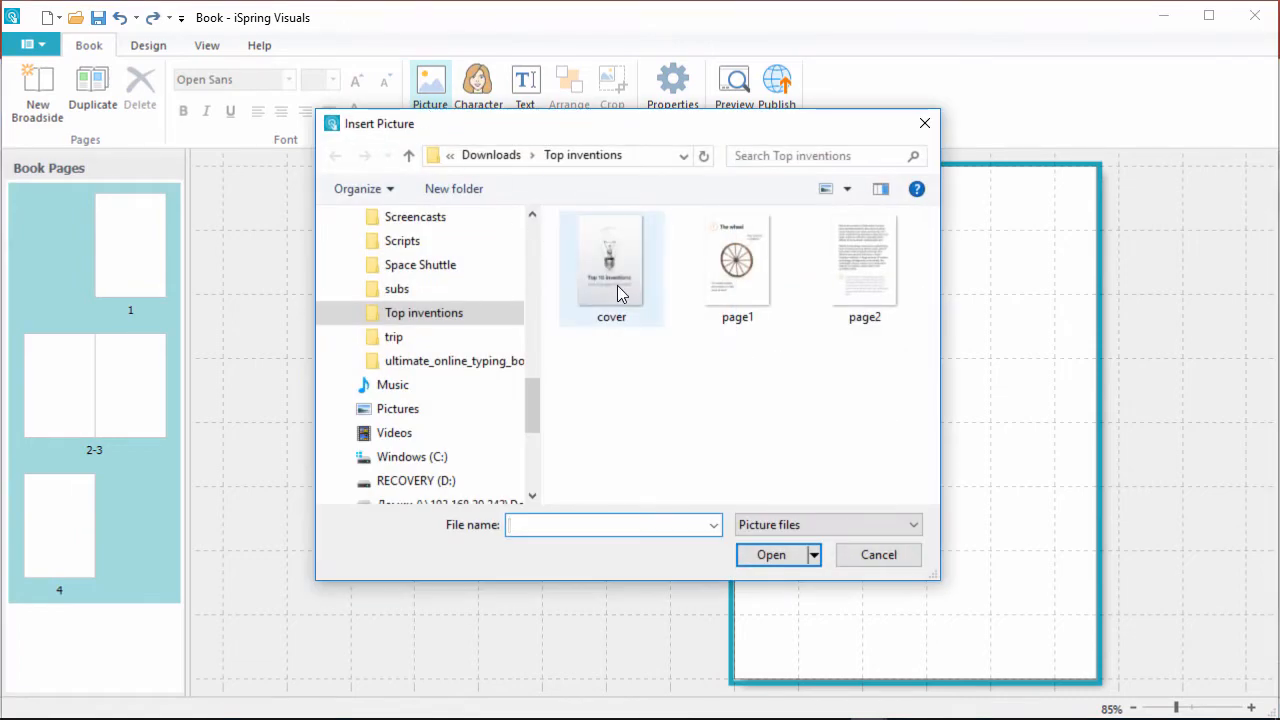
double_click(611, 262)
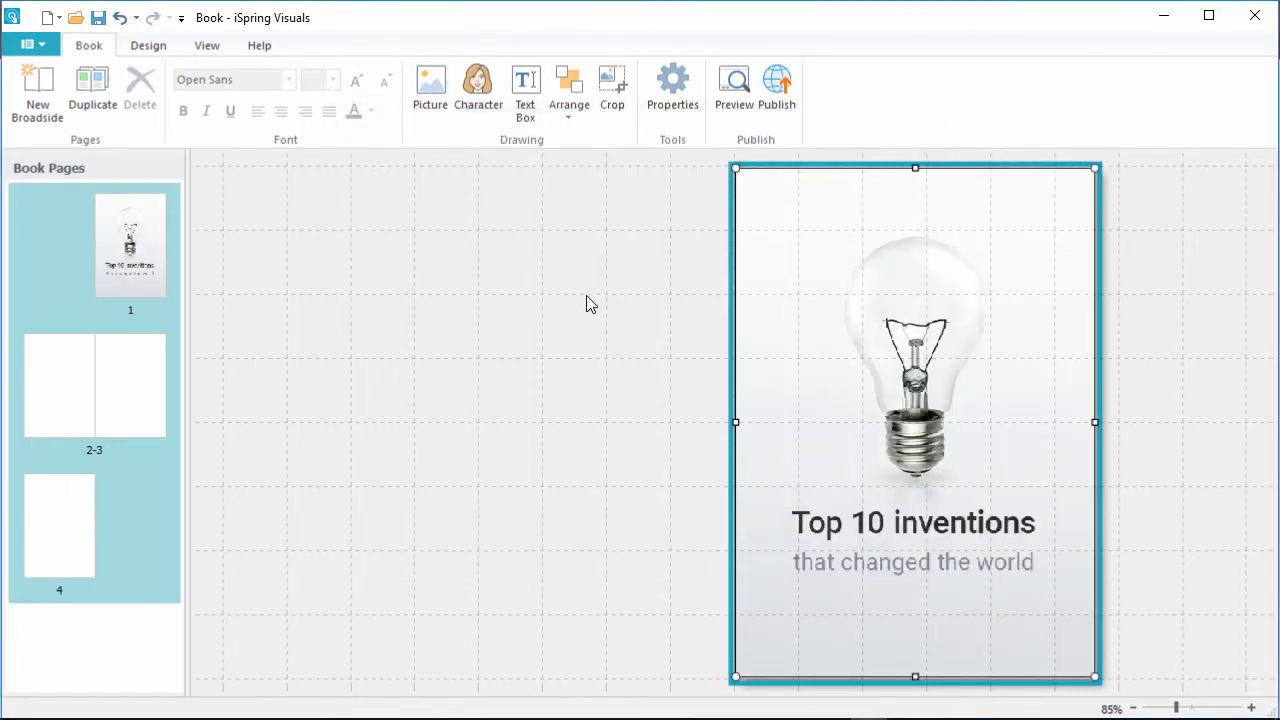
click(94, 385)
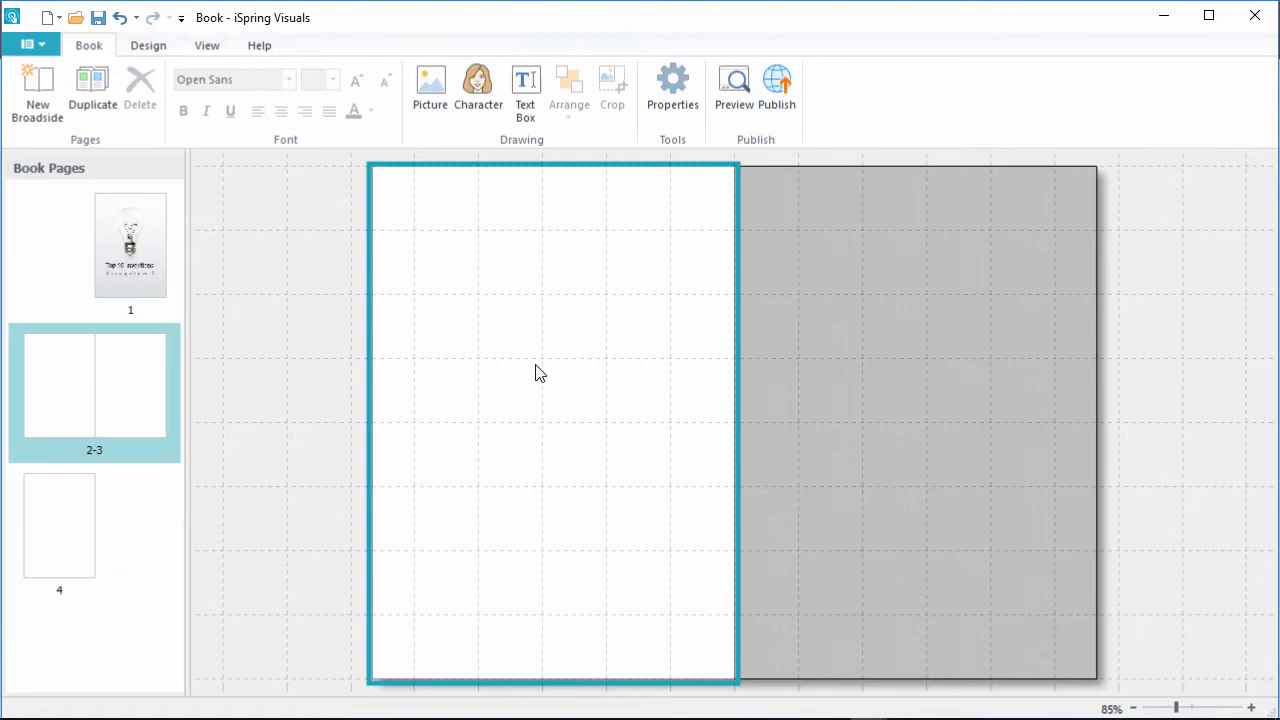
click(430, 85)
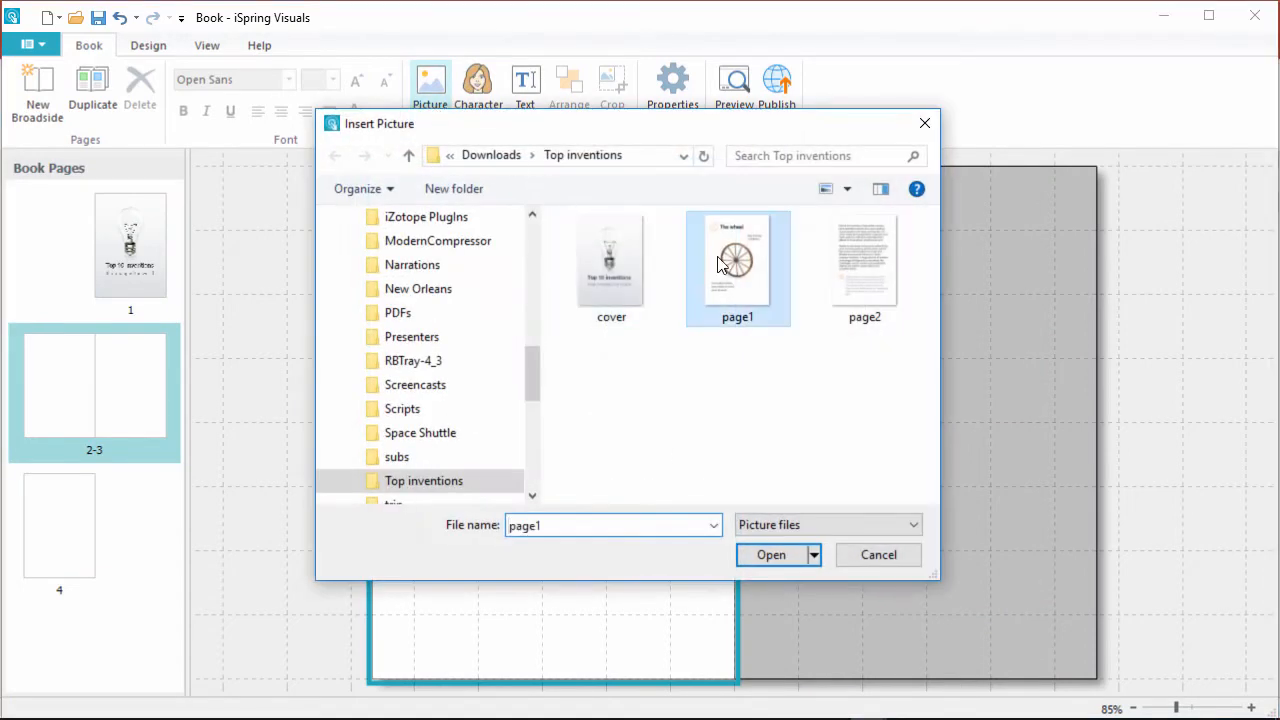
click(771, 555)
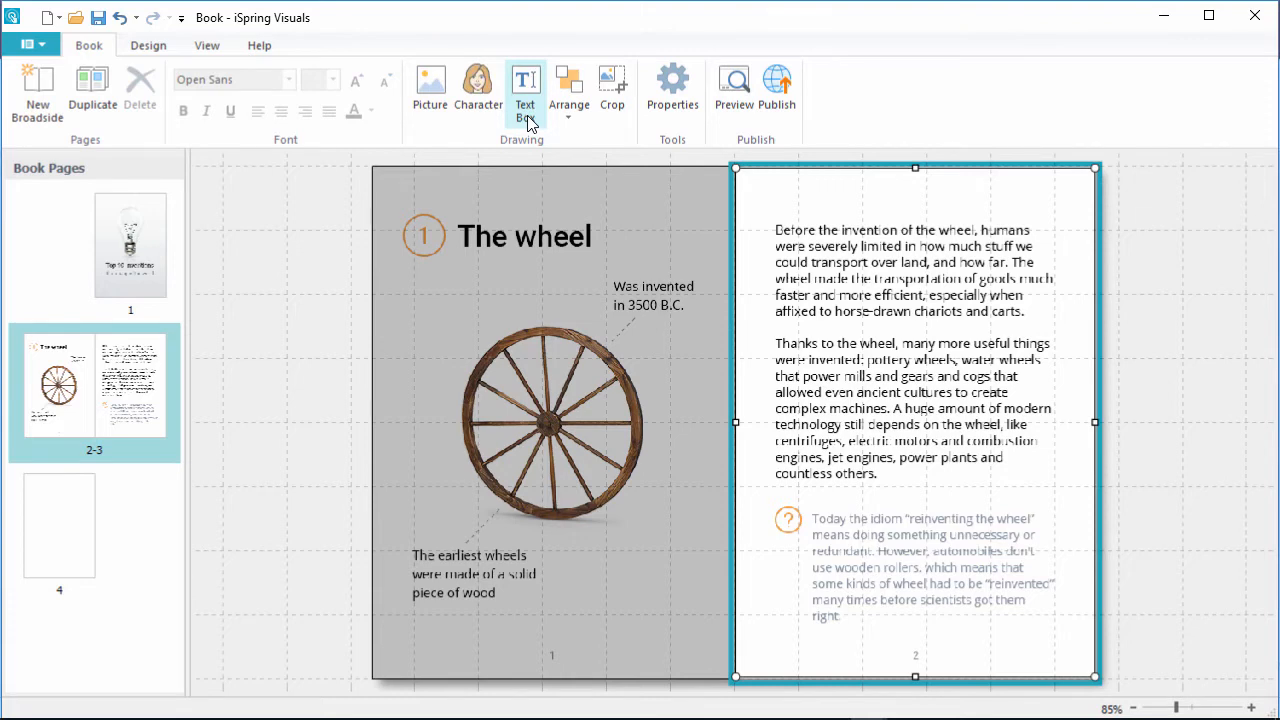
click(37, 95)
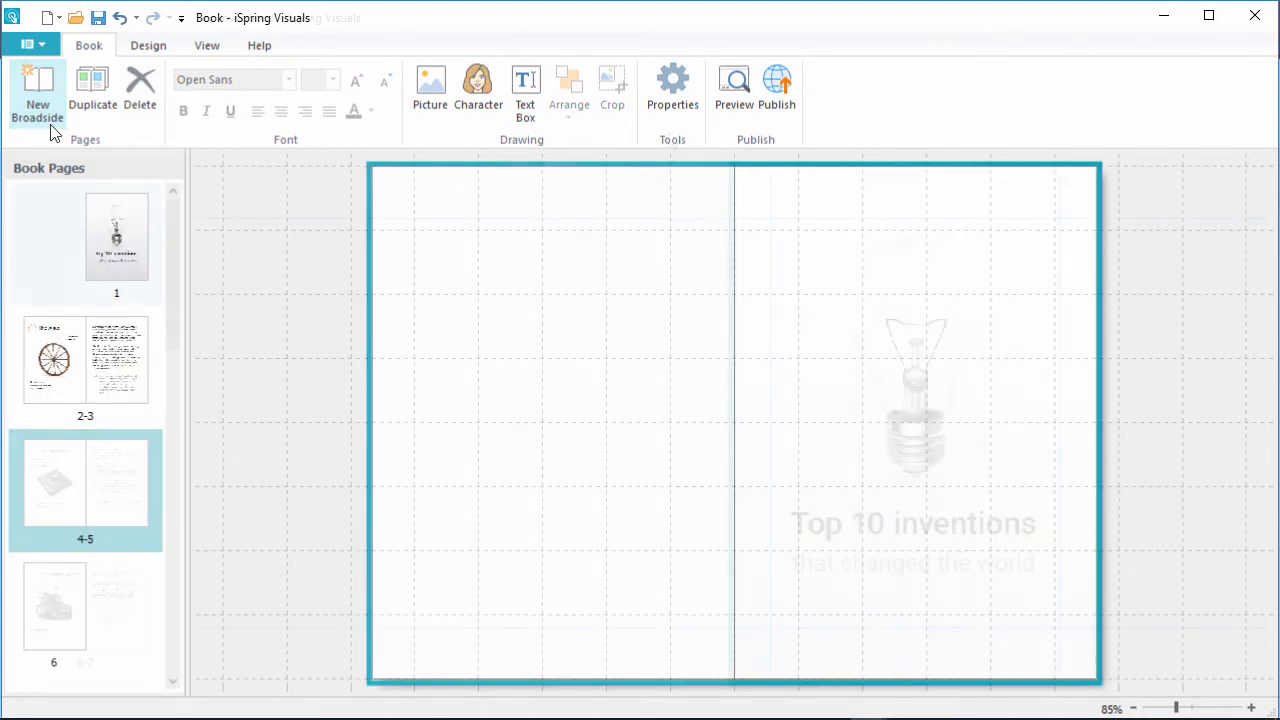
Step: Choose the Violet player colour scheme in interaction properties and confirm both dialogs
click(116, 237)
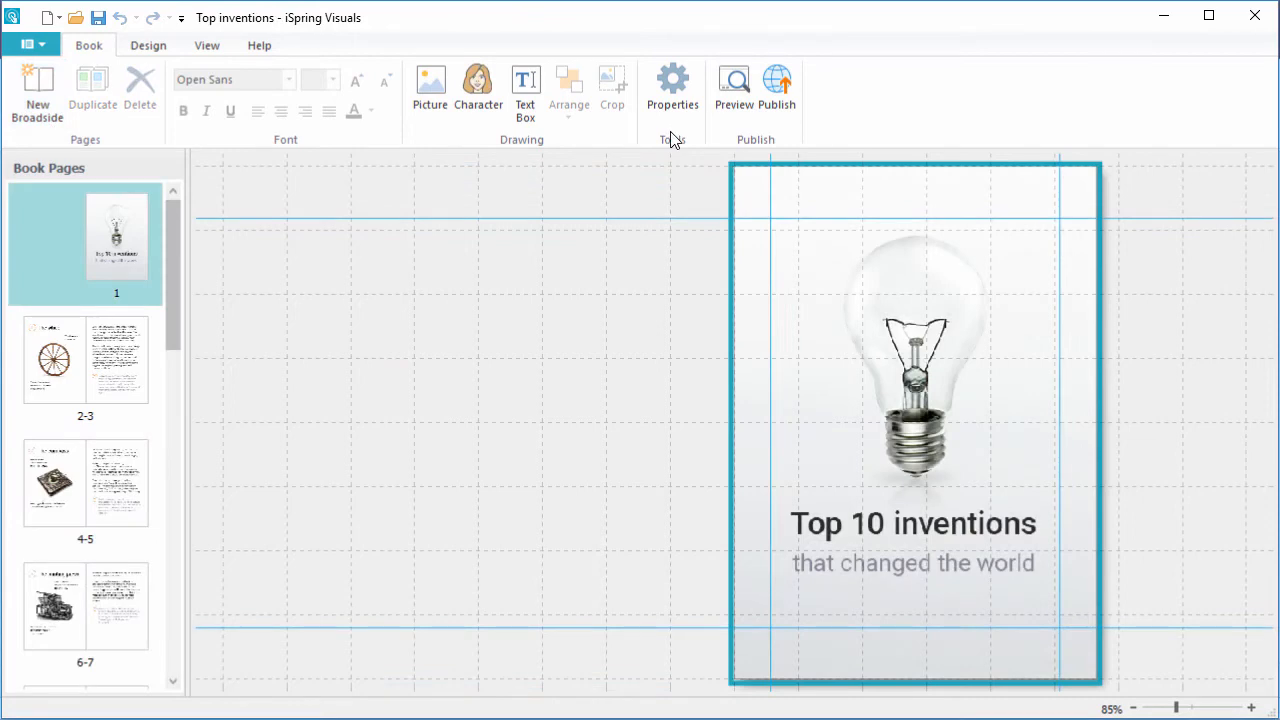
click(672, 85)
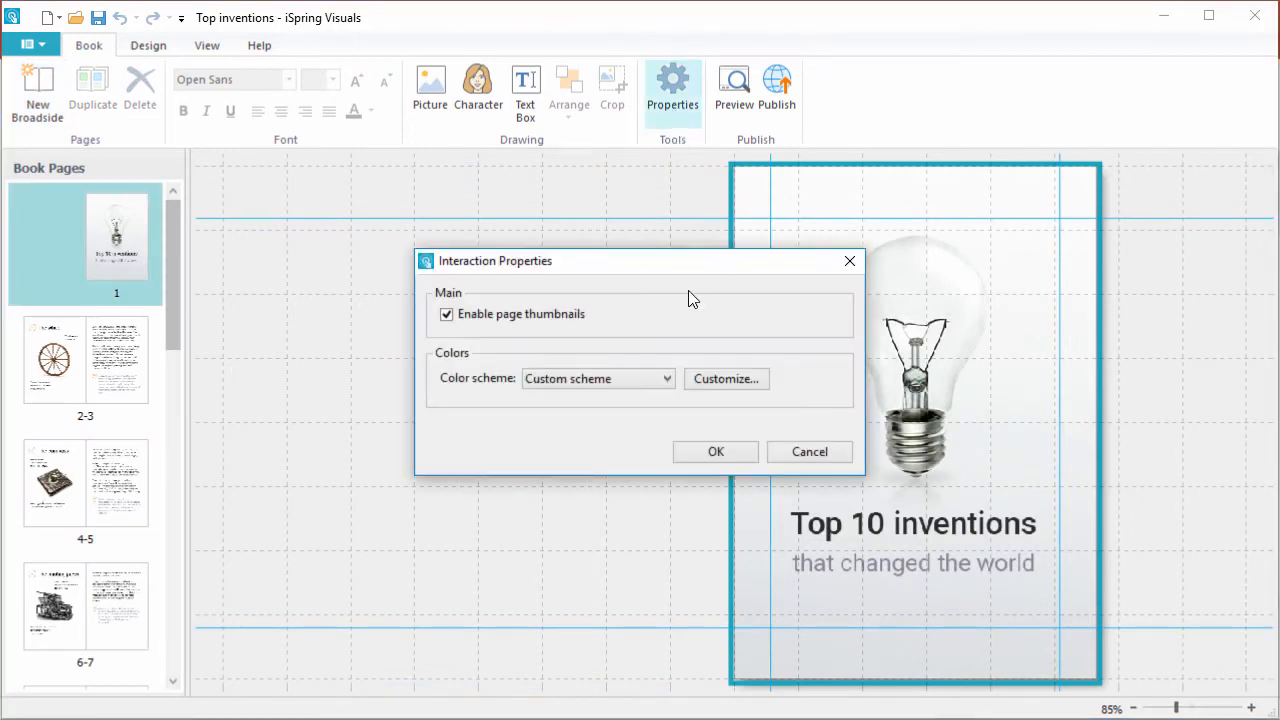
click(726, 378)
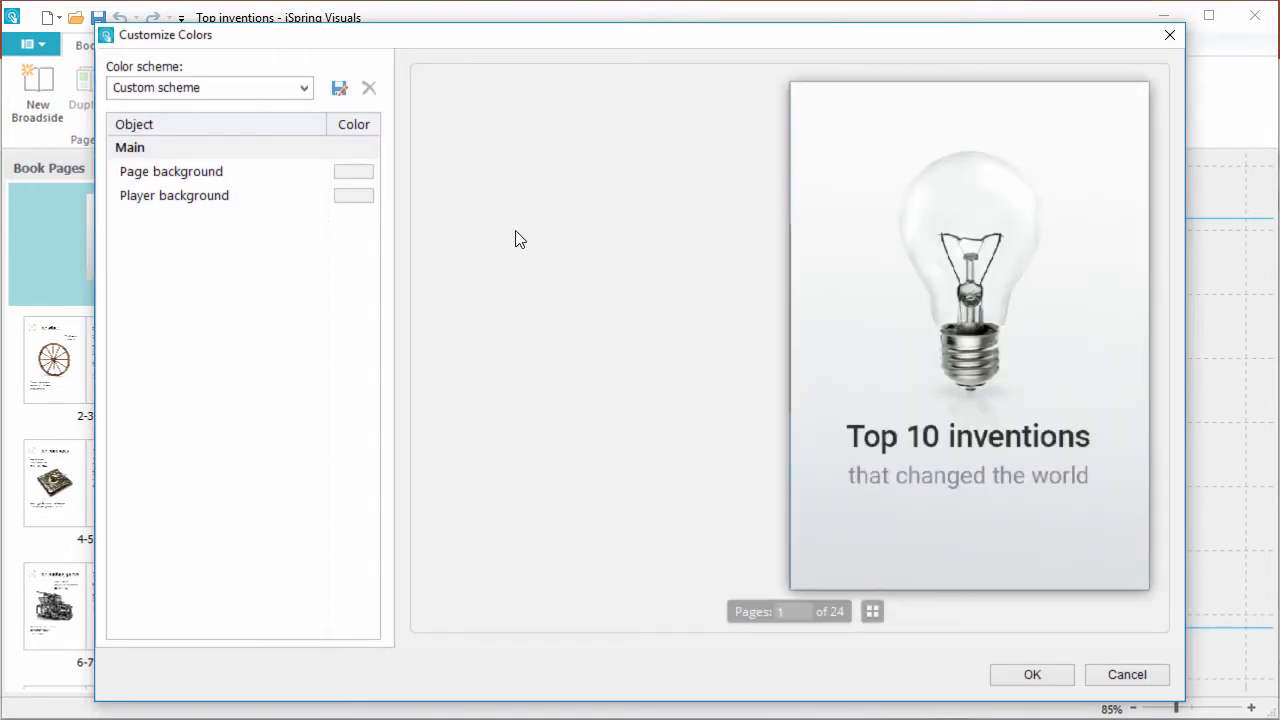
click(303, 87)
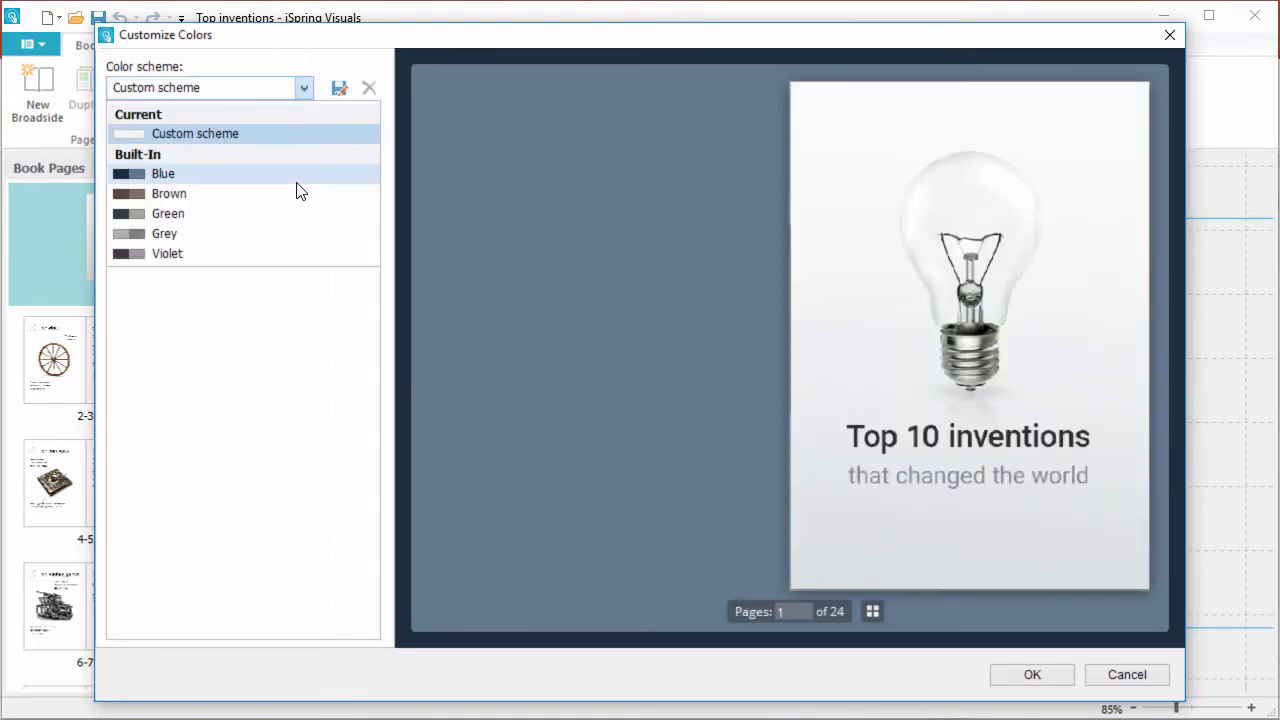
click(167, 253)
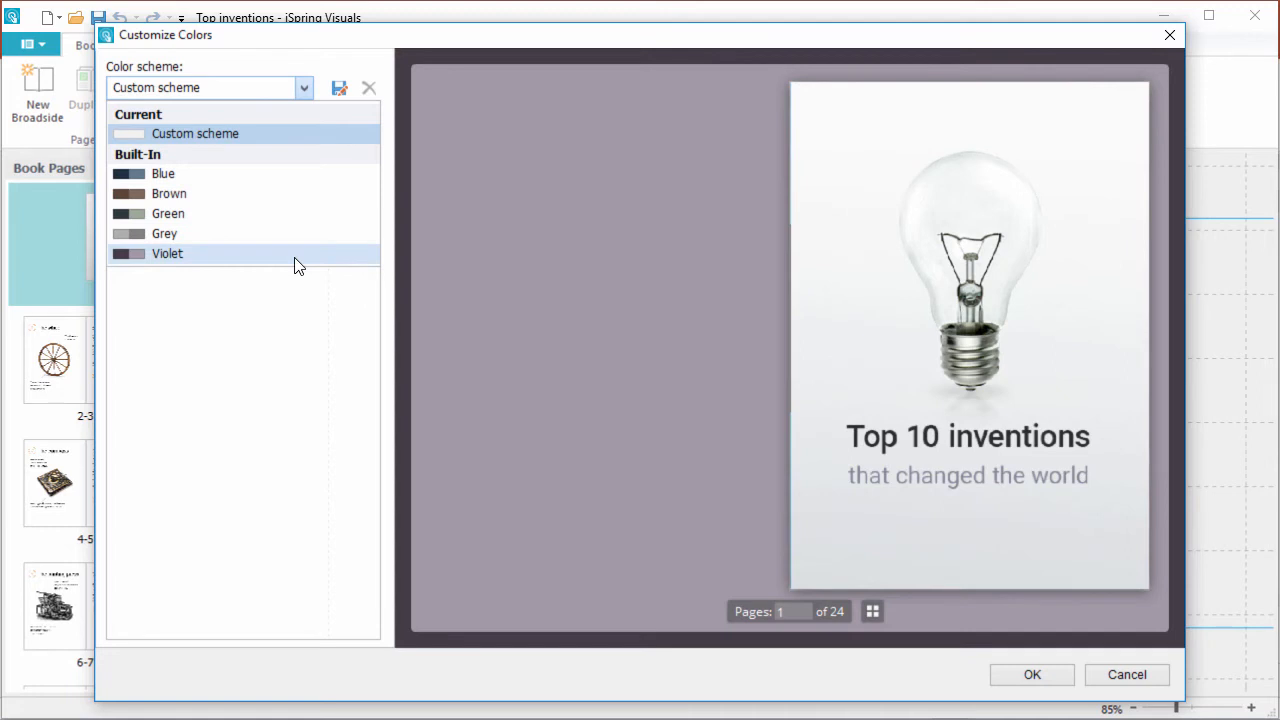
click(195, 133)
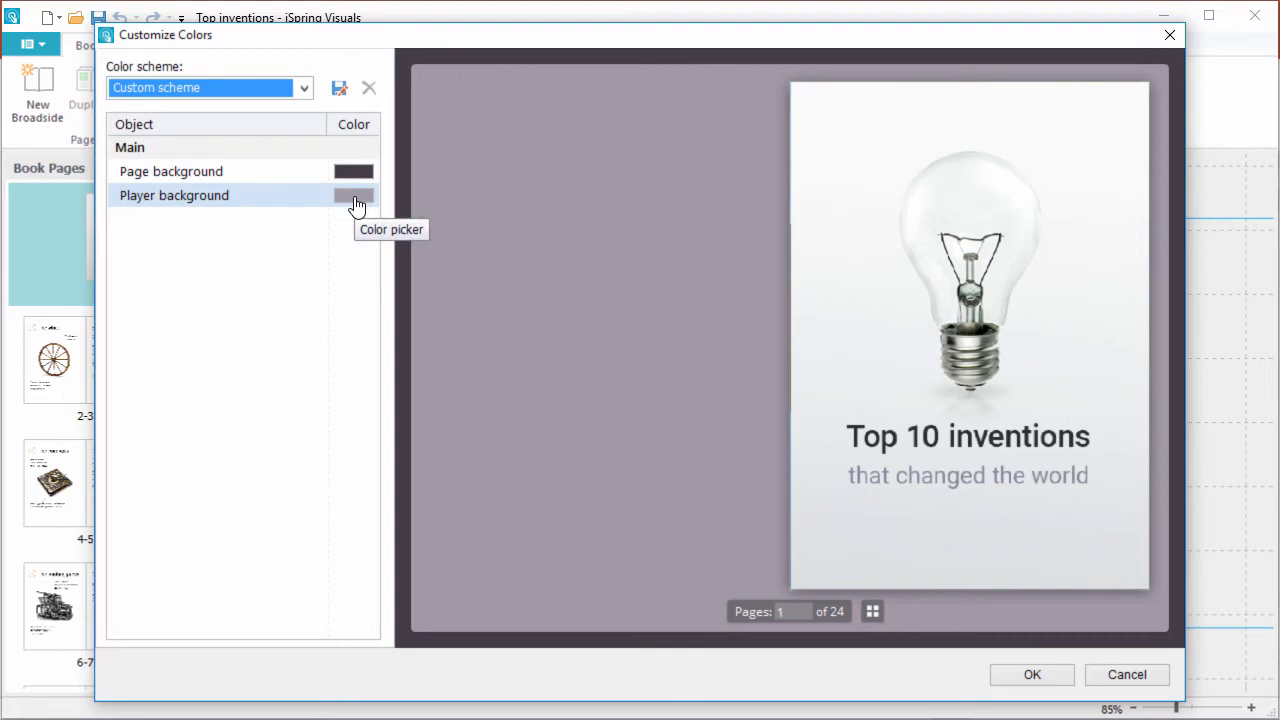
click(354, 171)
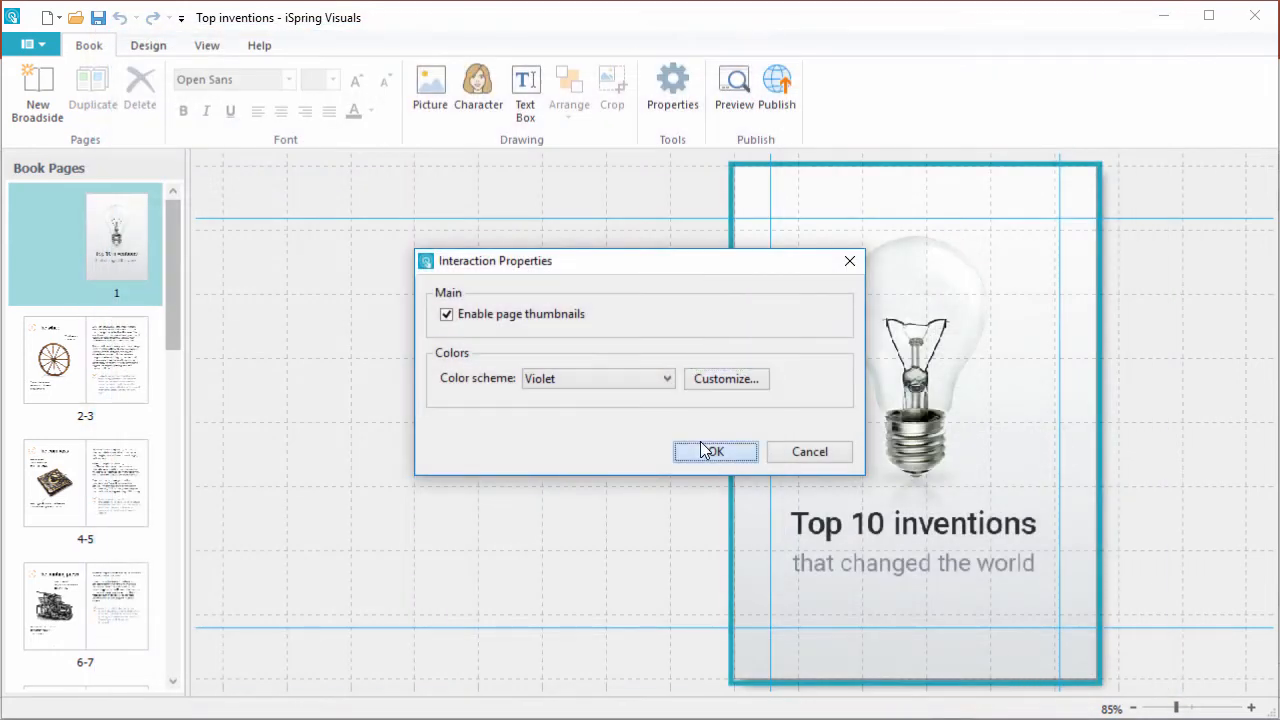
click(715, 451)
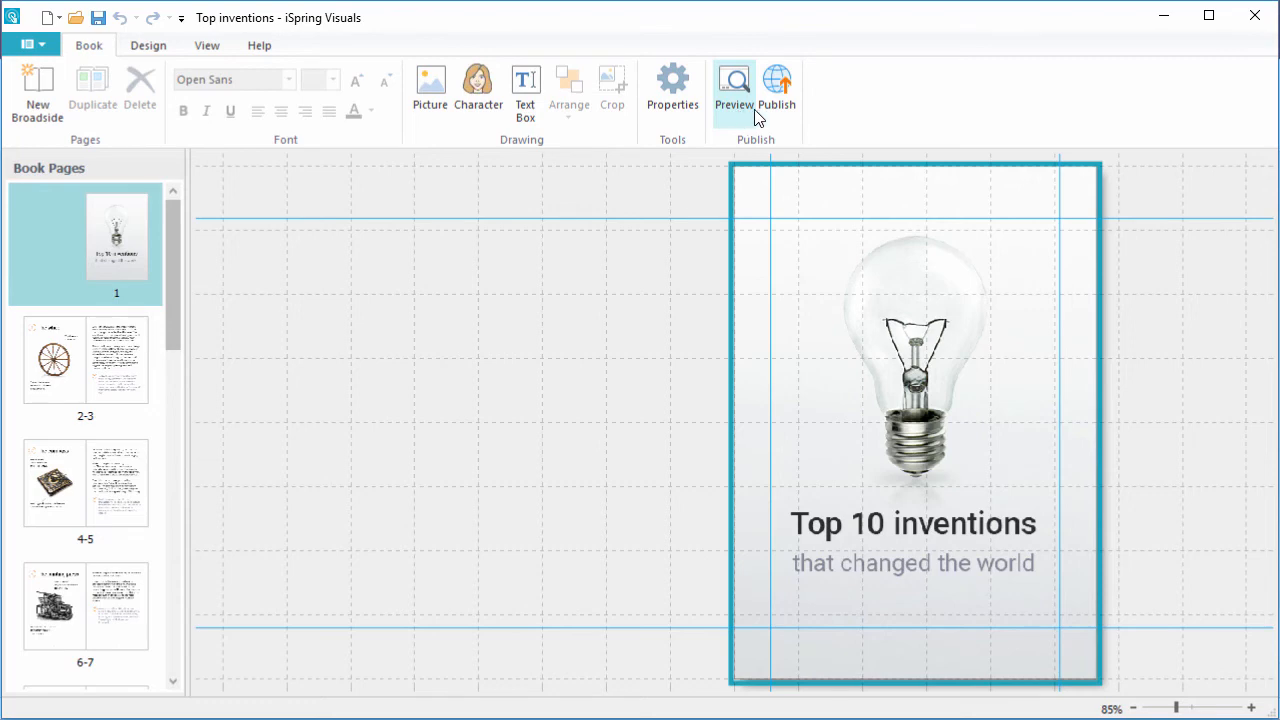
Step: Publish the Top inventions book with Mobile (HTML5) output
click(777, 90)
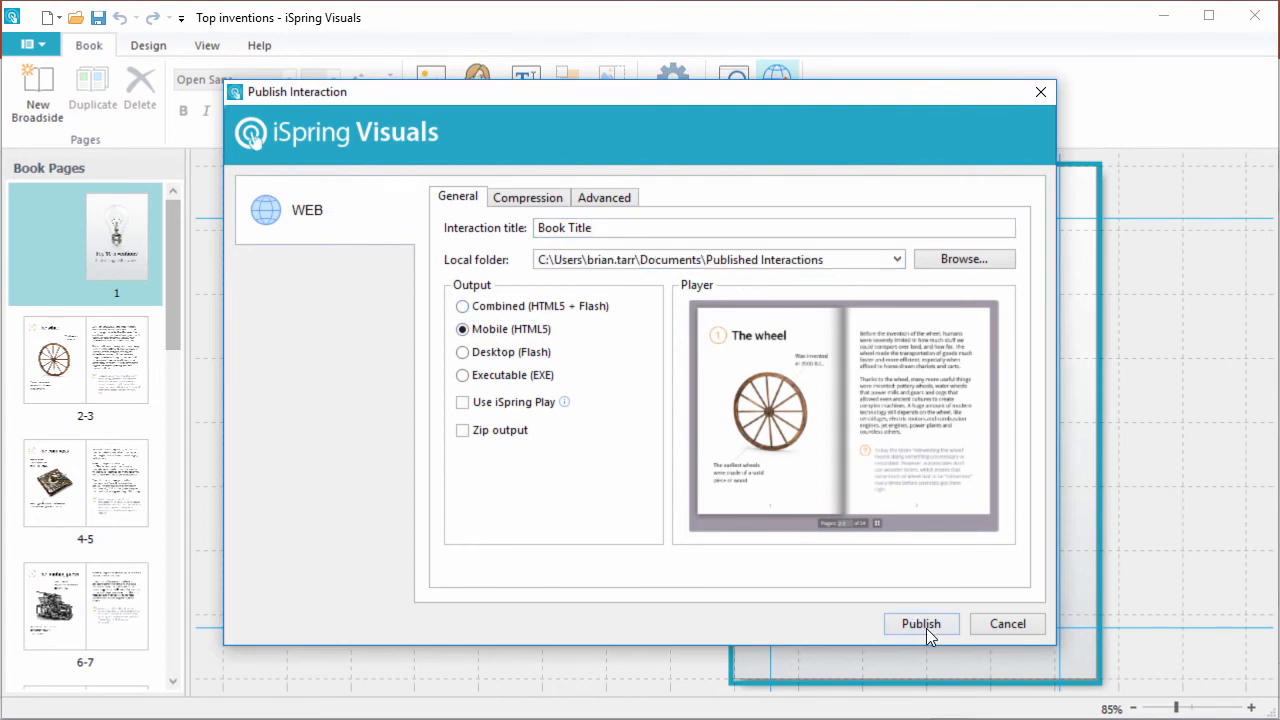
click(920, 623)
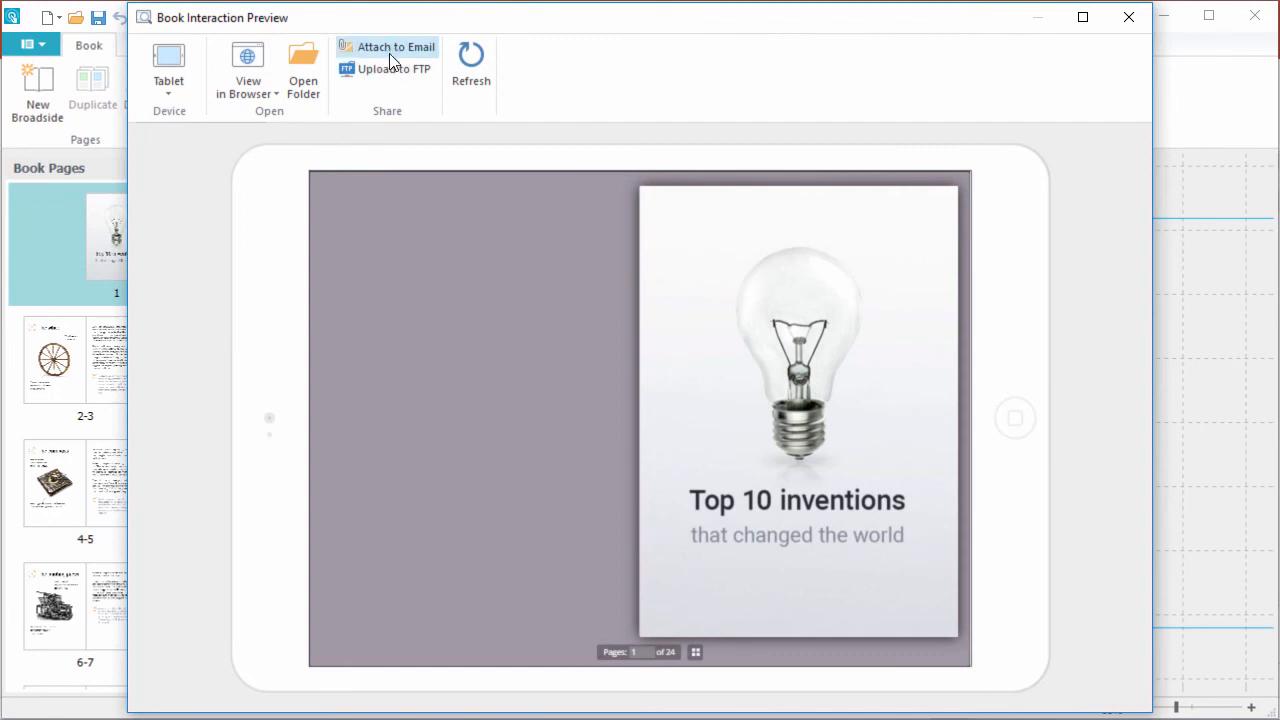
mouse_move(385, 68)
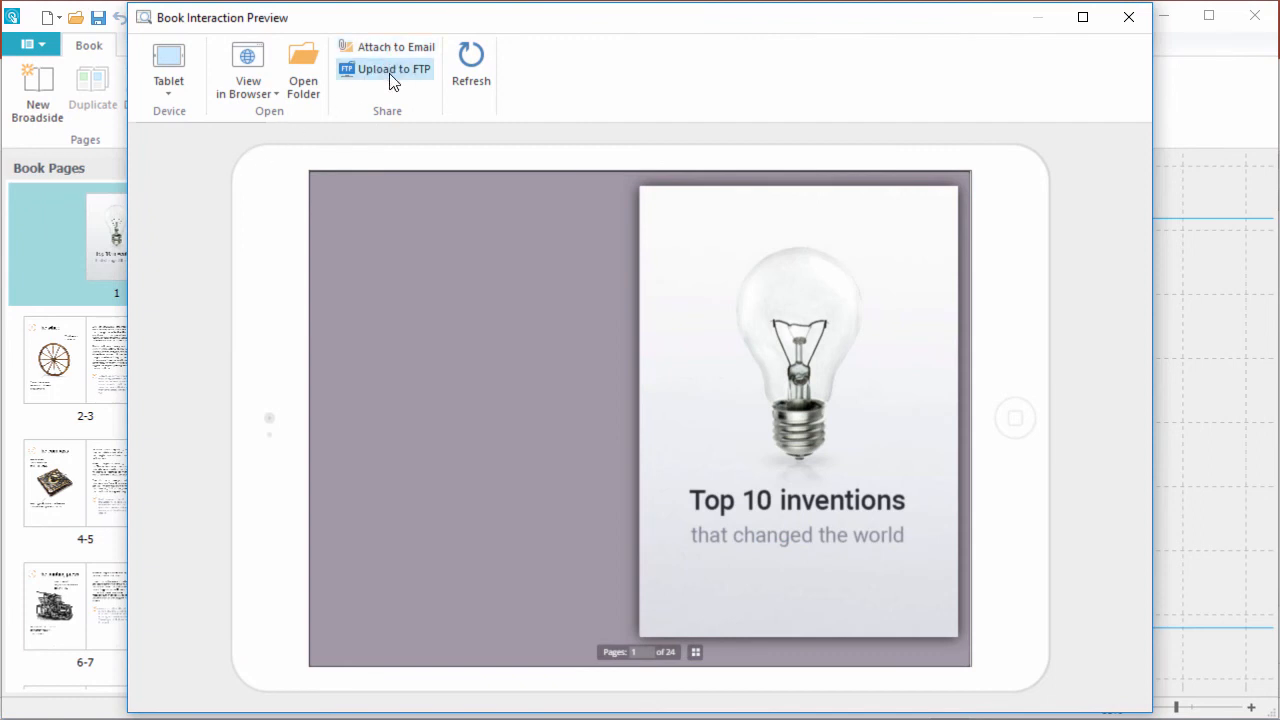